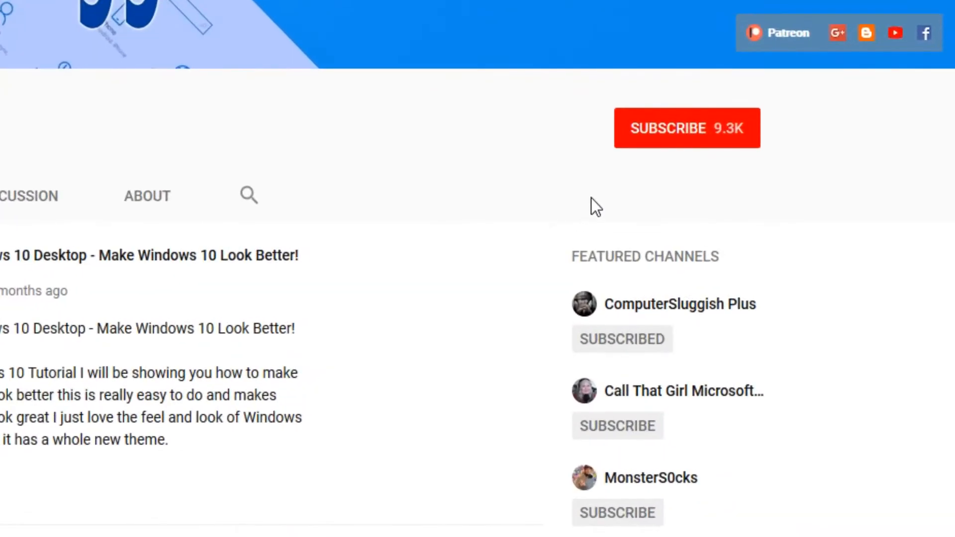
mouse_move(678, 143)
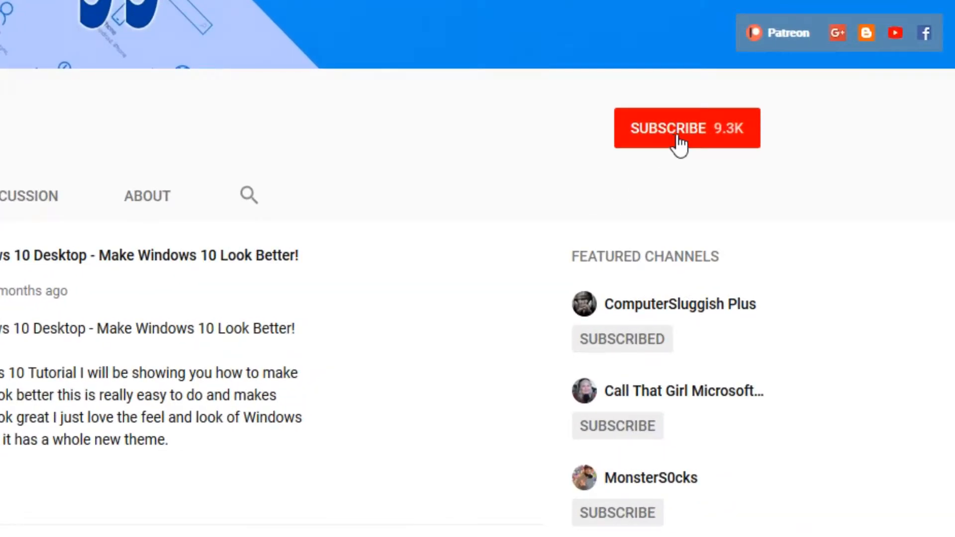
Subscribe to the YouTube channel from its channel page
left_click(686, 128)
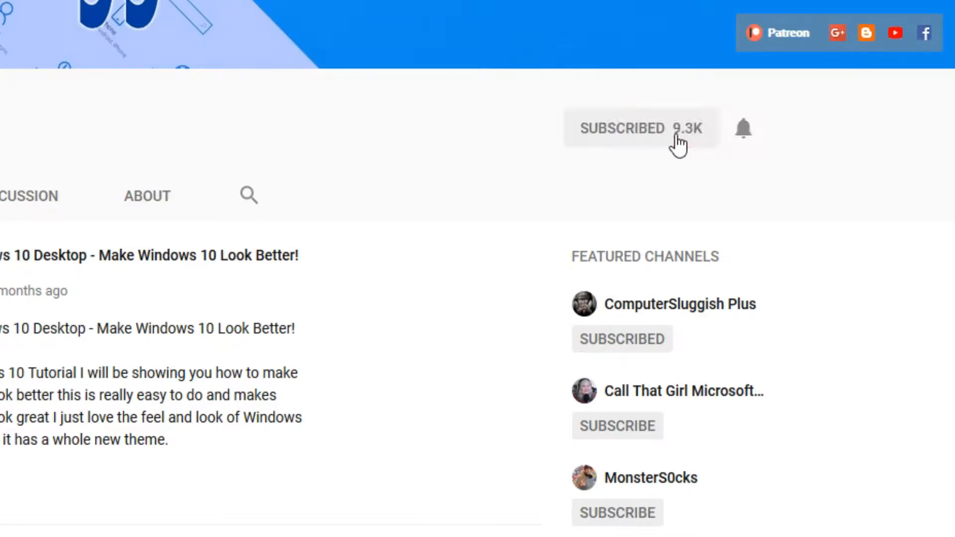
mouse_move(743, 129)
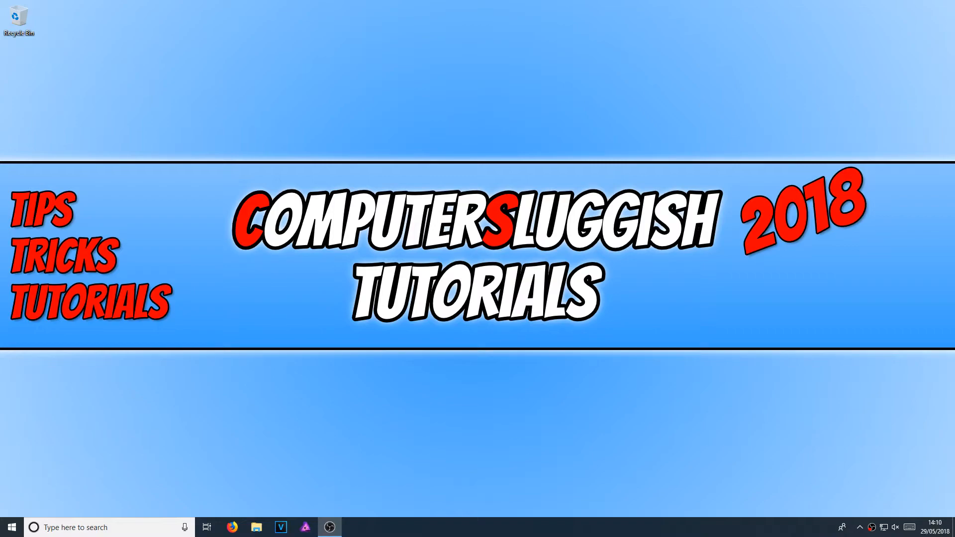
mouse_move(90, 481)
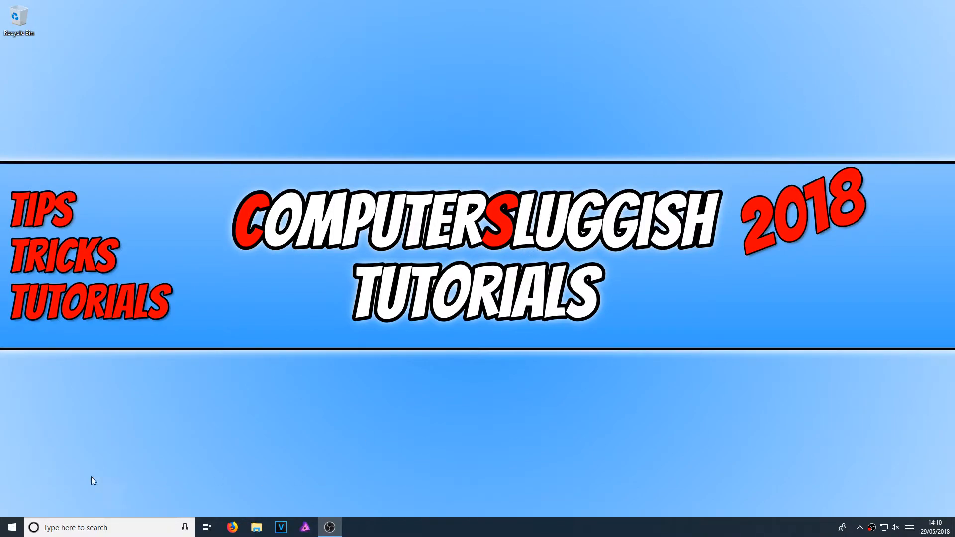
Search Start for 'cmd' and launch Command Prompt with administrator rights
type("c")
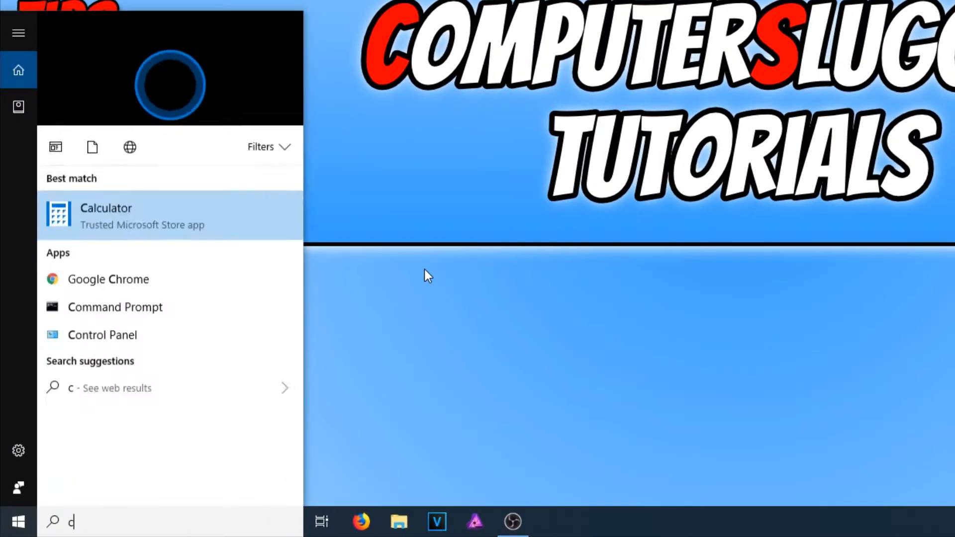
type("md")
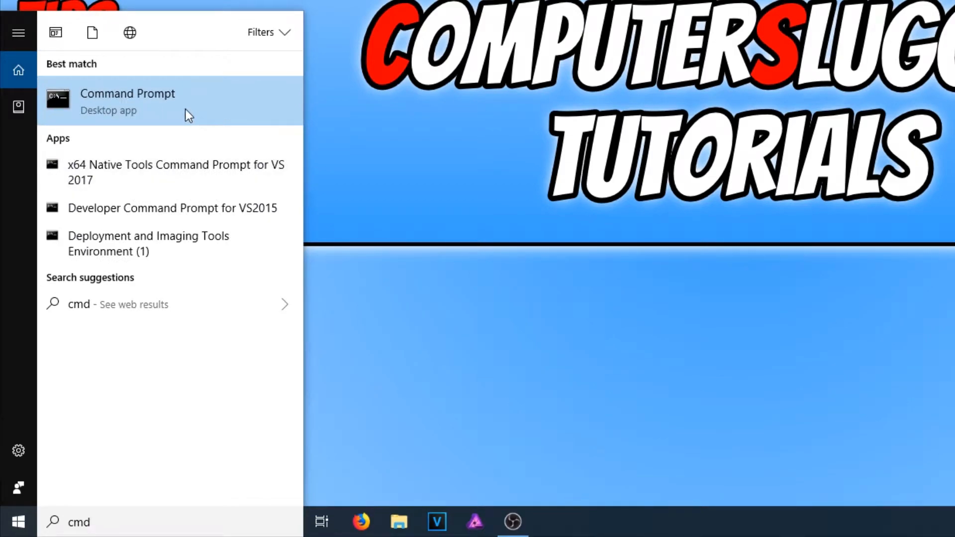
right_click(128, 100)
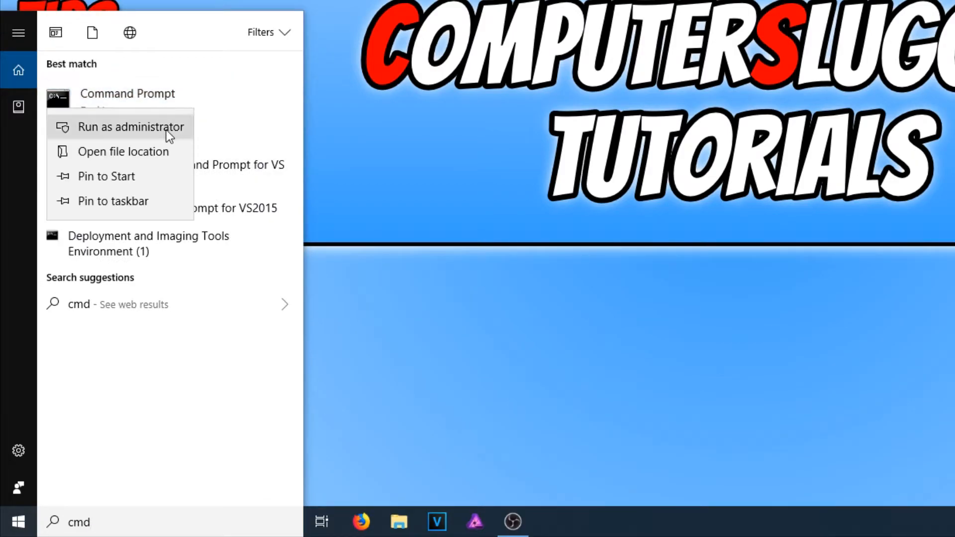
left_click(130, 126)
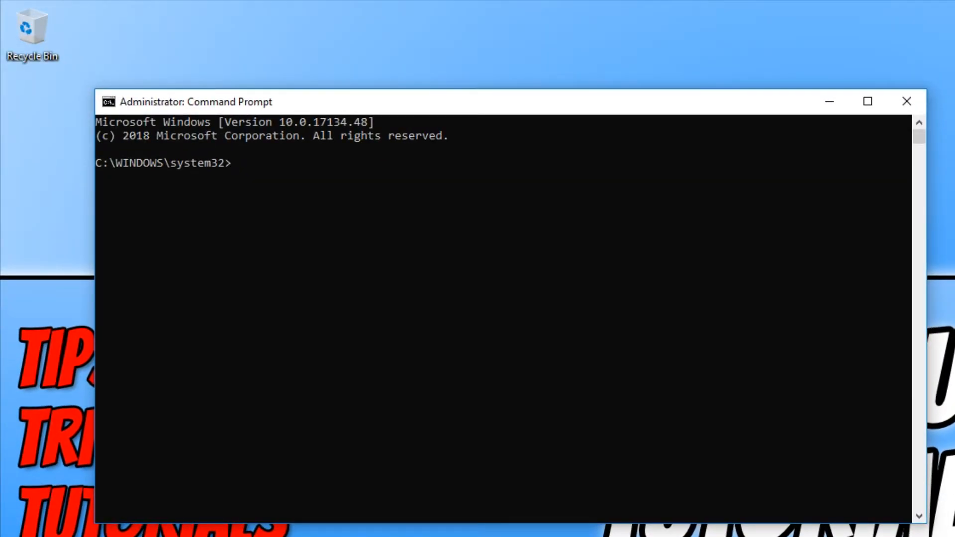
Run 'sfc /scannow' to start the system file check
type("sfc")
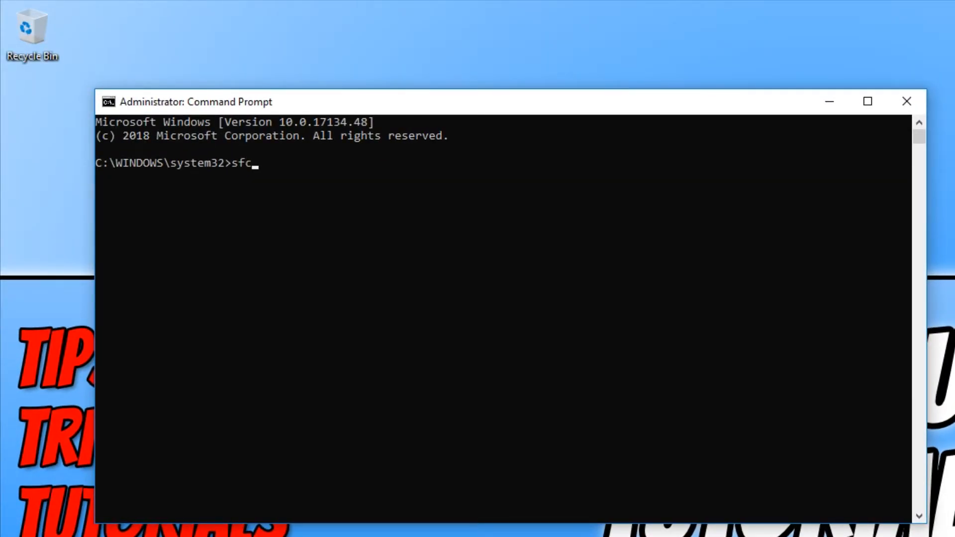
type("/")
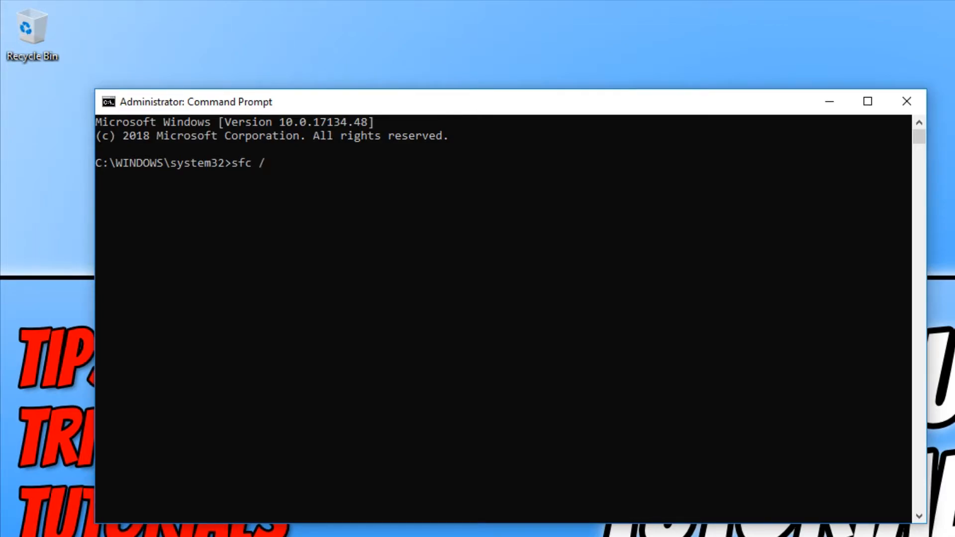
type("scannow")
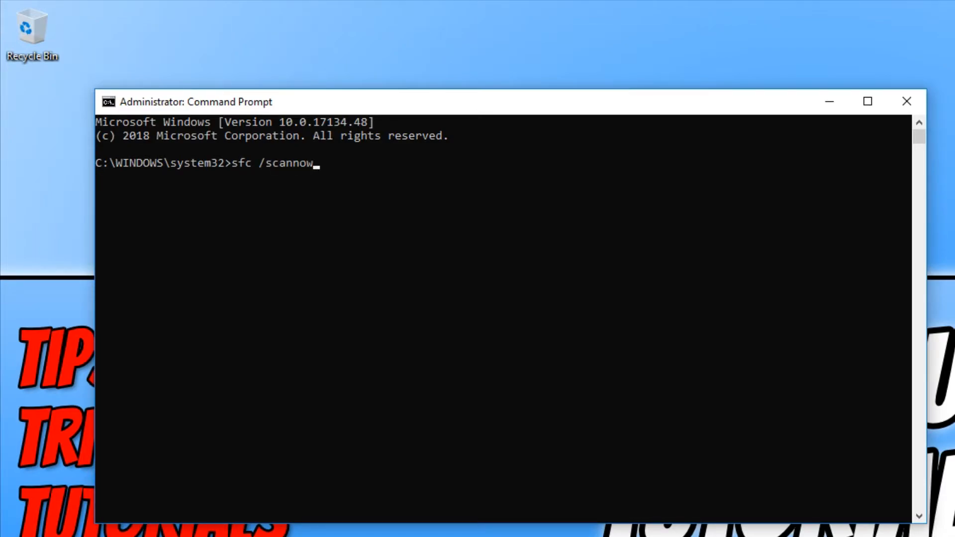
key("Return")
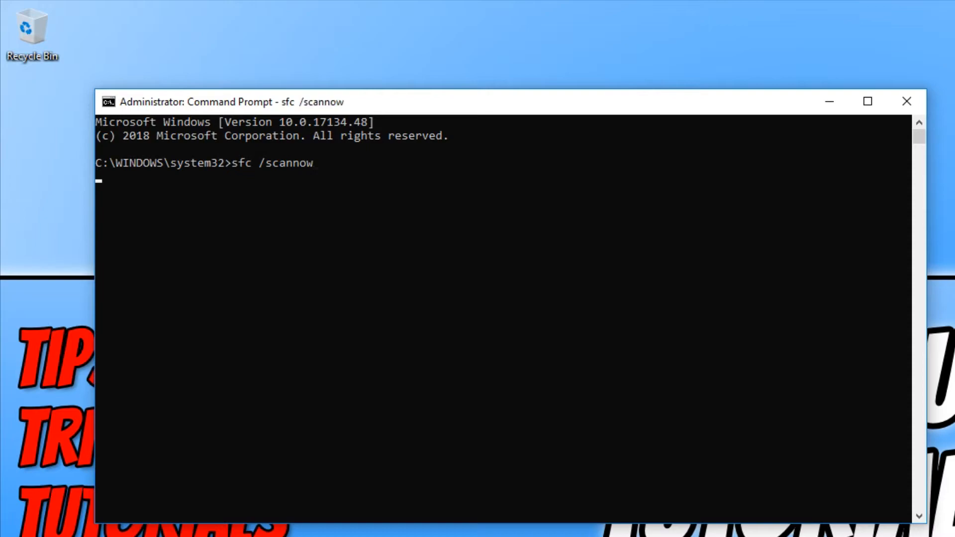
key("Return")
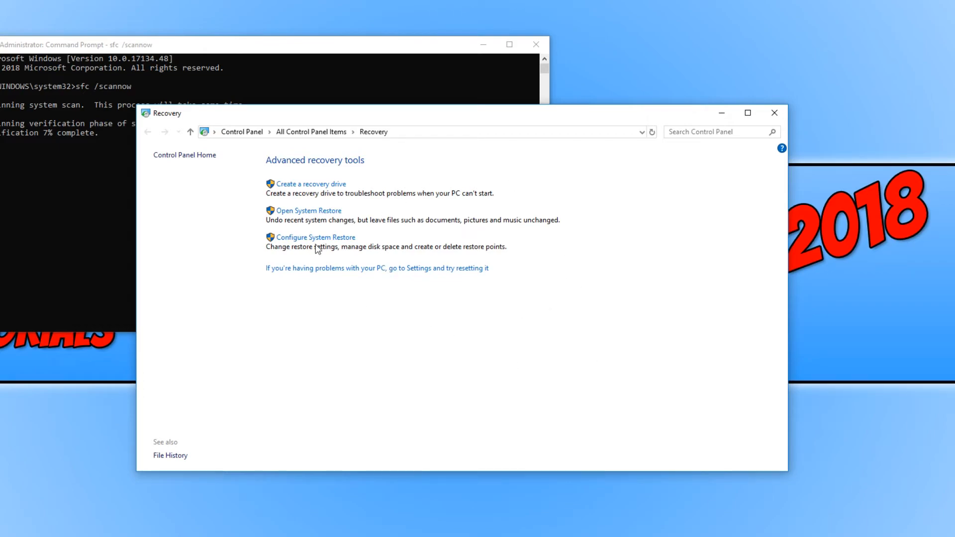
mouse_move(309, 210)
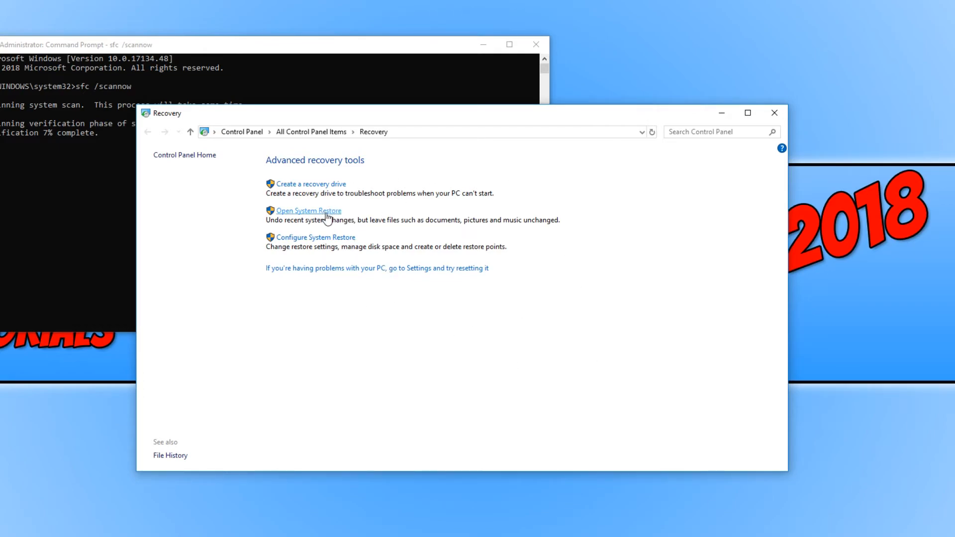
Launch System Restore from the Control Panel Recovery page while the scan continues
left_click(308, 211)
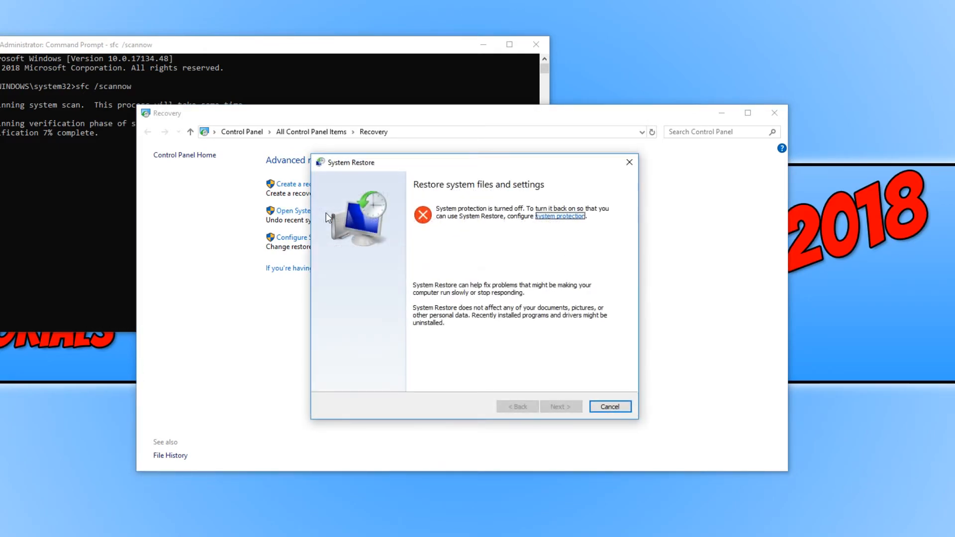
mouse_move(496, 280)
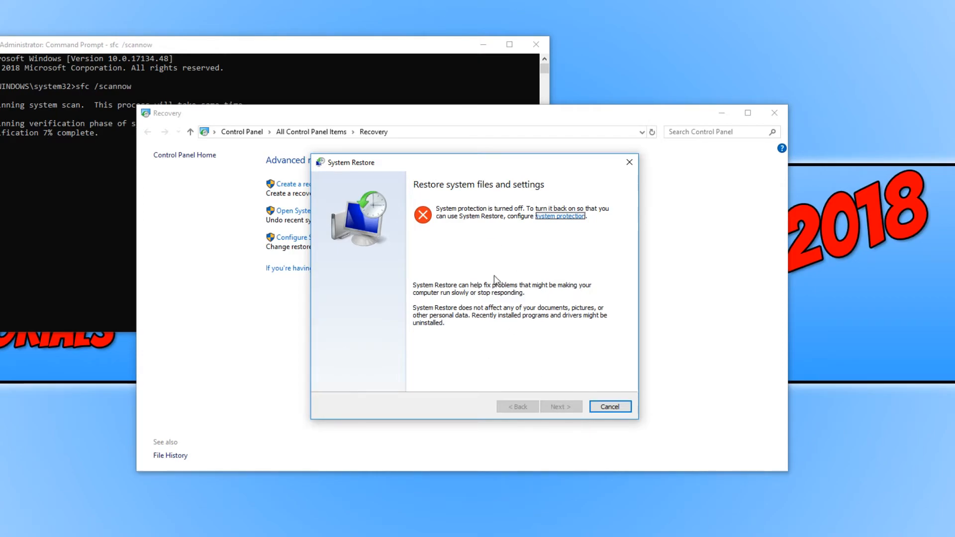
mouse_move(553, 326)
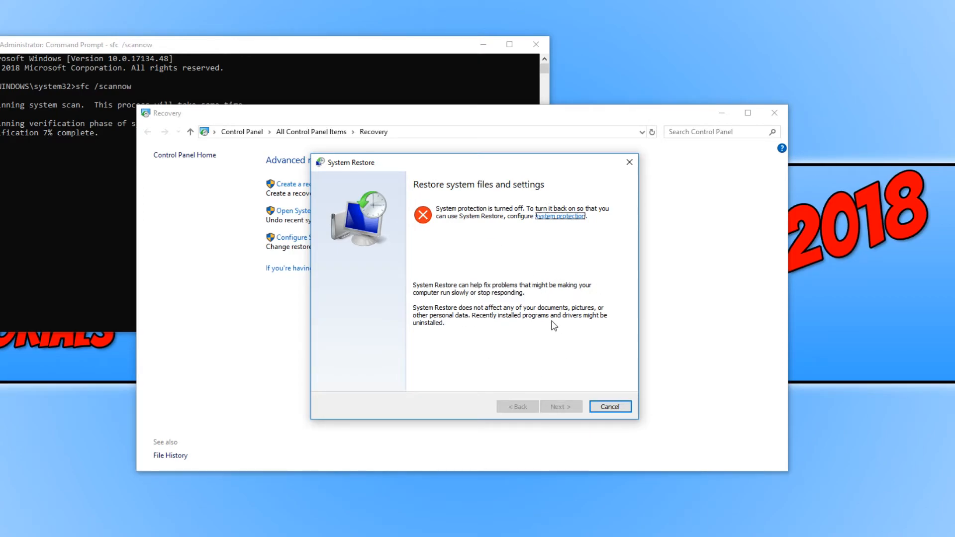
mouse_move(558, 321)
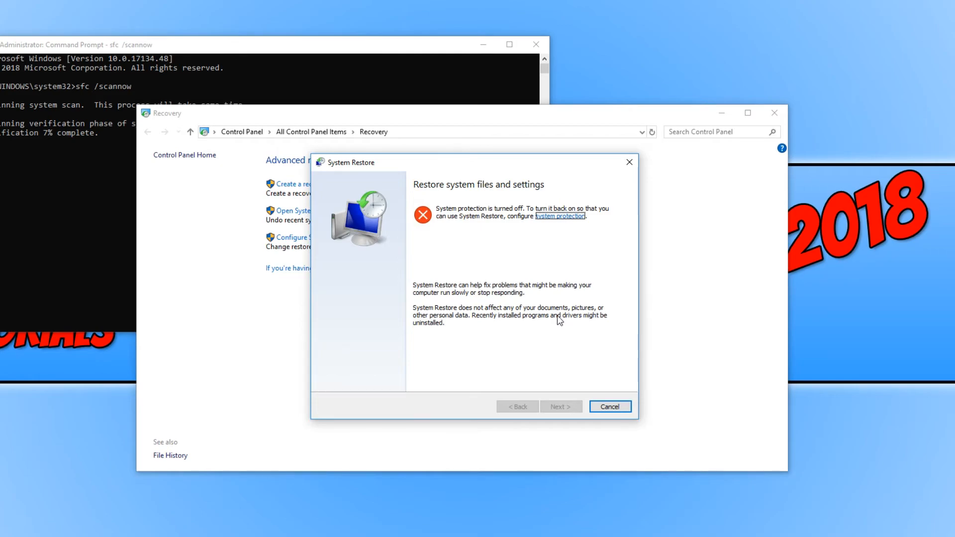
mouse_move(508, 255)
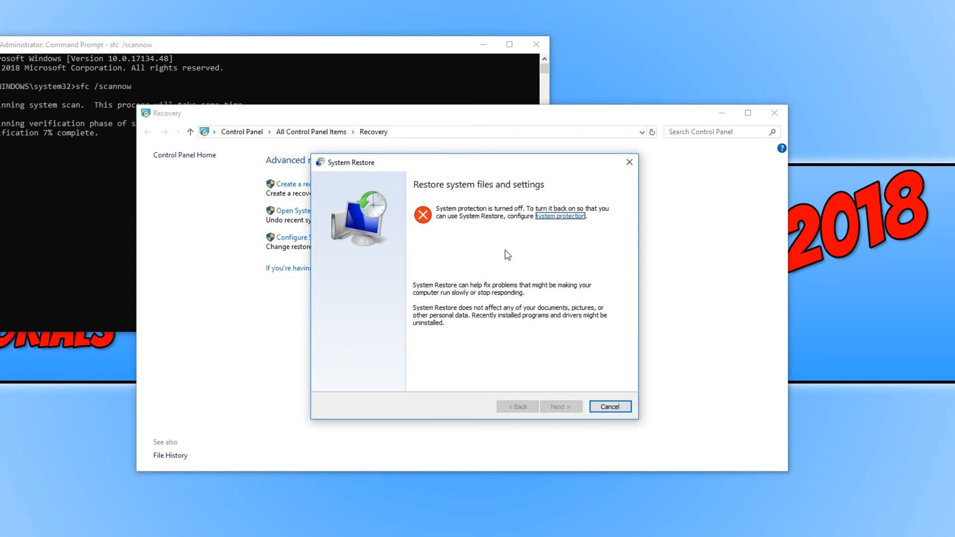
mouse_move(538, 245)
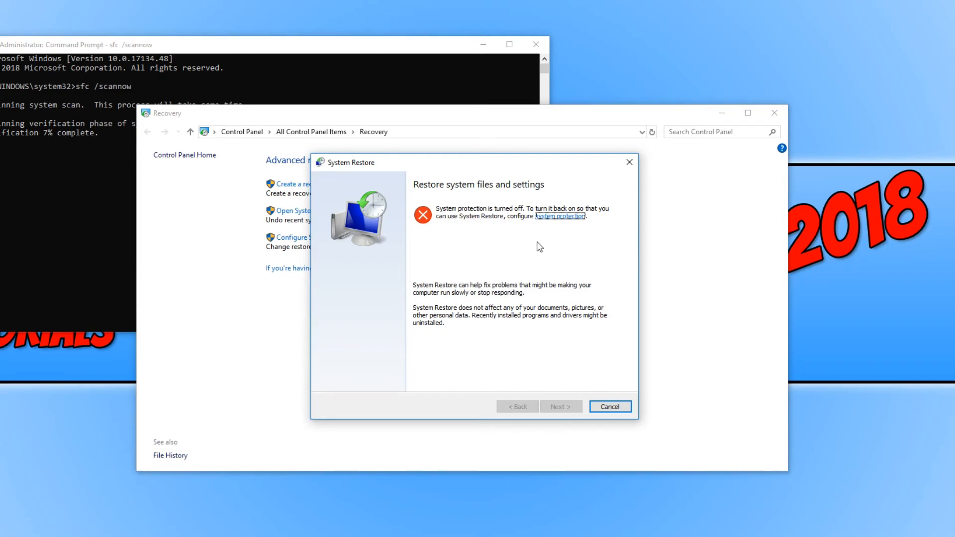
mouse_move(546, 265)
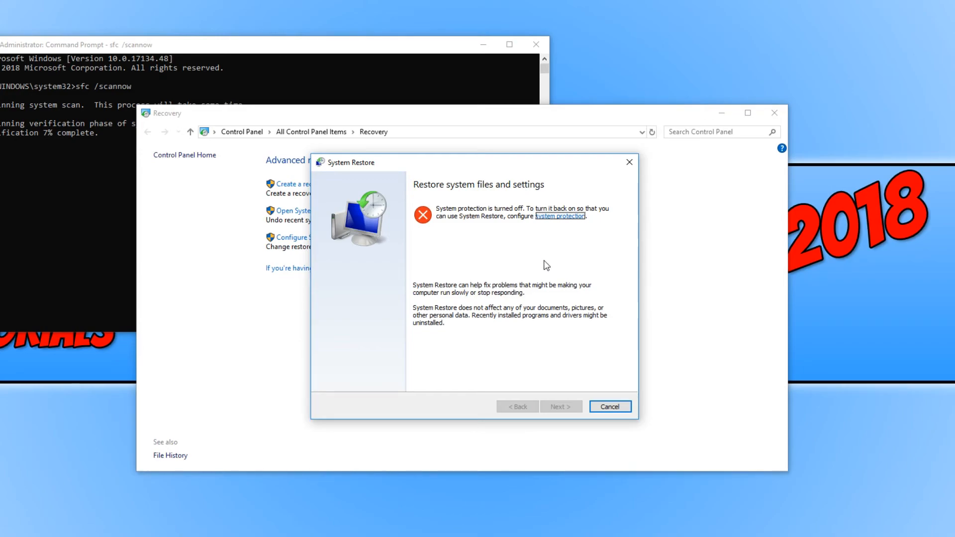
mouse_move(527, 301)
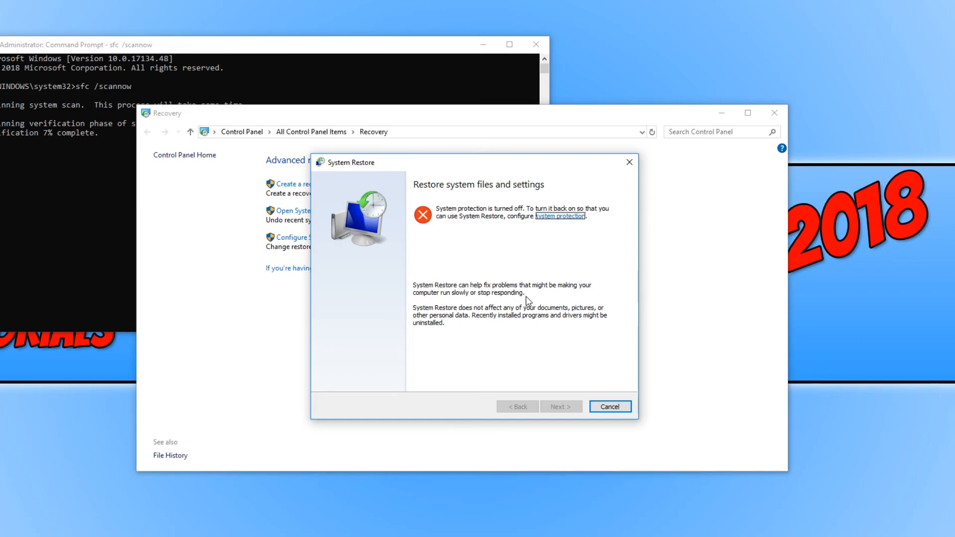